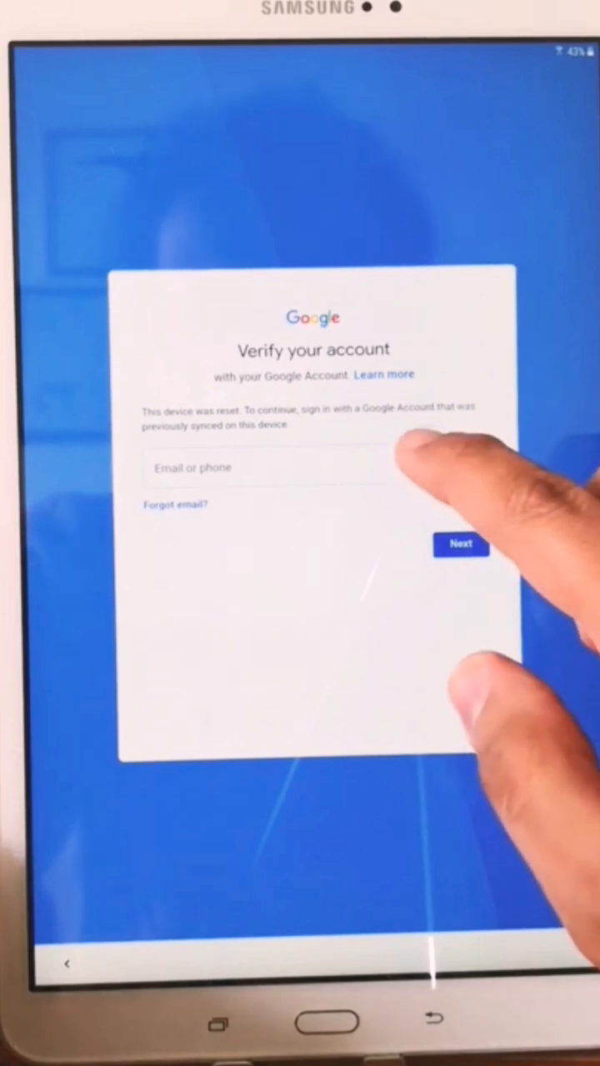
Select the Email or phone field on the verification screen to bring up the keyboard
{"action": "left_click", "coordinate": [266, 466]}
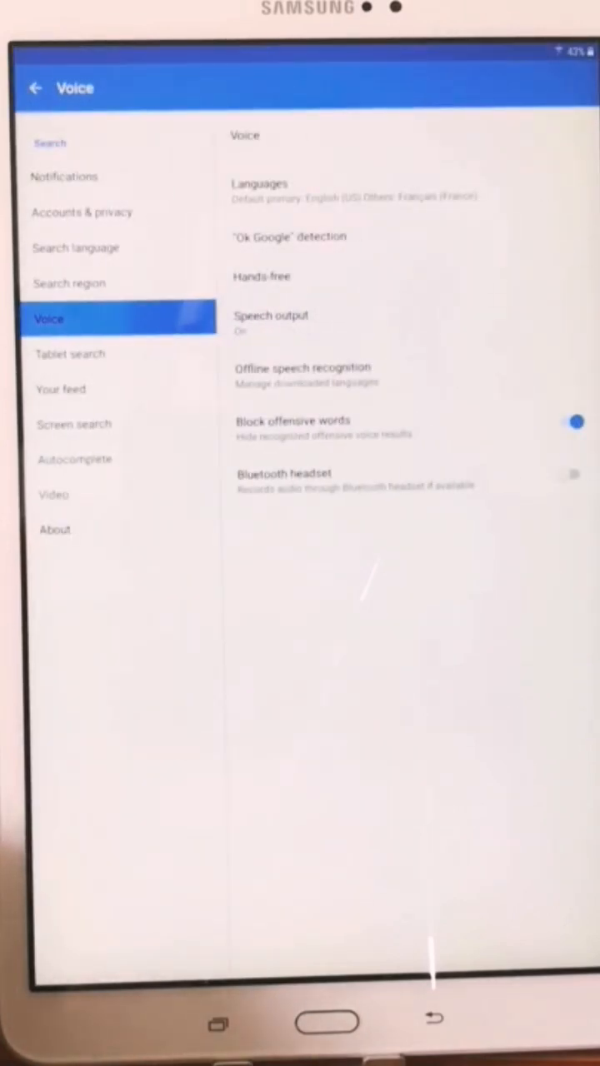
Leave the Voice settings page and land on the Google search page
{"action": "left_click", "coordinate": [60, 389]}
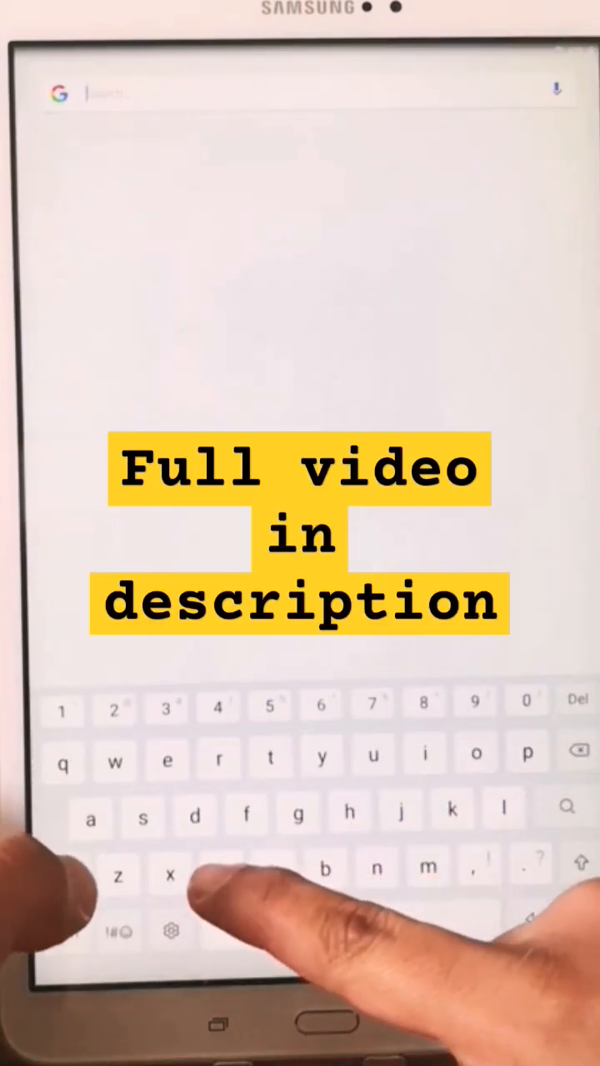
Enter "chr" in the Google search bar so Chrome appears among the suggestions
{"action": "type", "text": "chr"}
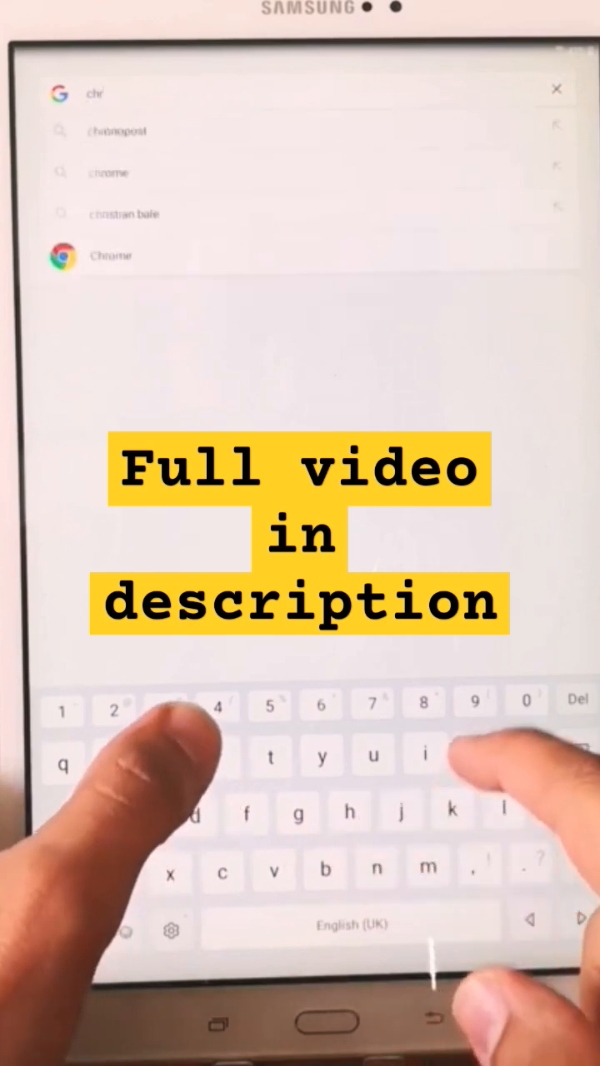